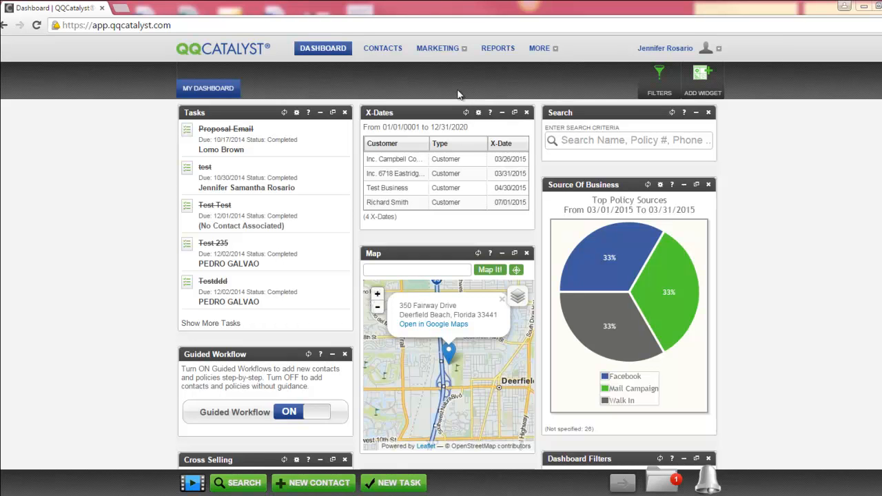
# Open the Marketing menu from the dashboard's top navigation bar.
pyautogui.click(438, 47)
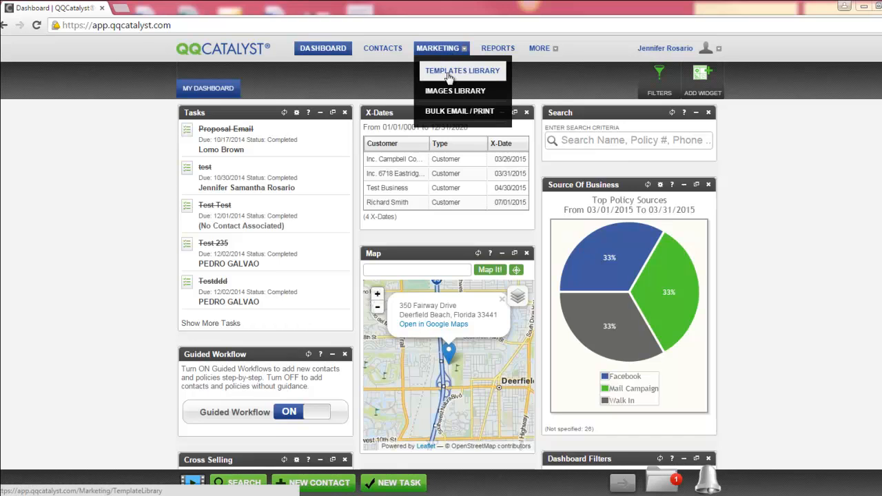
# Open the Templates Library and filter it to the Agency Library templates.
pyautogui.click(463, 70)
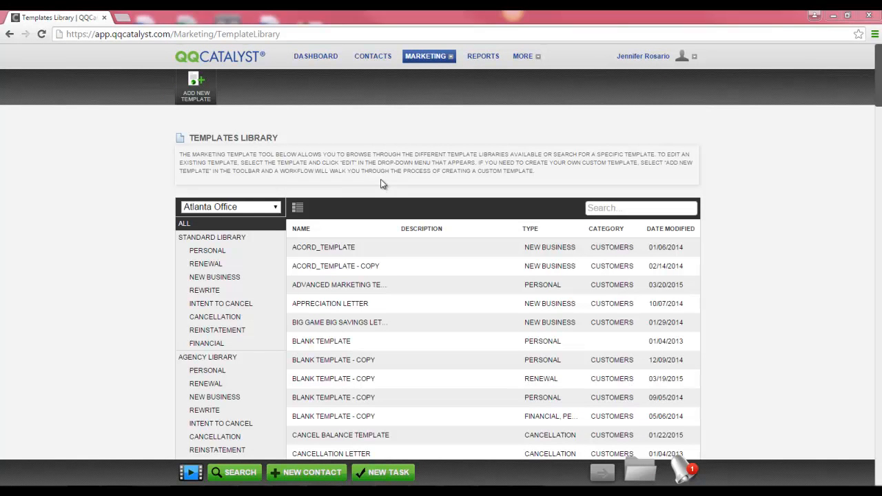
pyautogui.moveTo(267, 190)
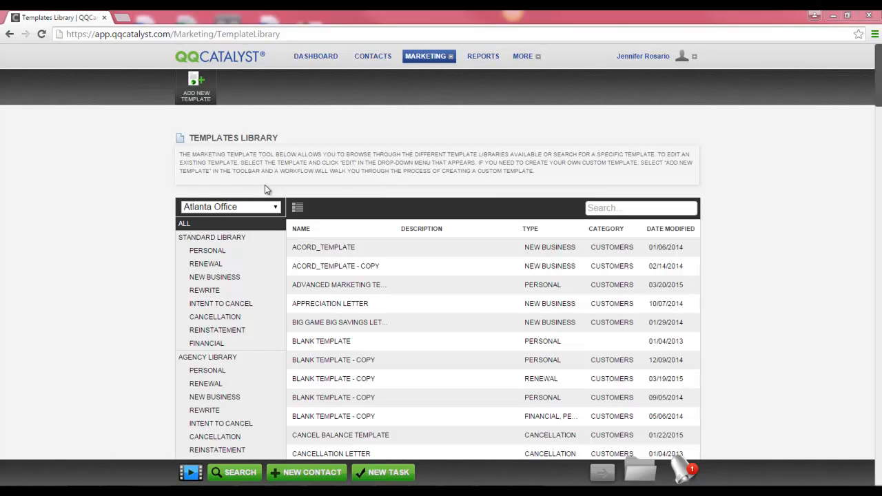
pyautogui.moveTo(207, 231)
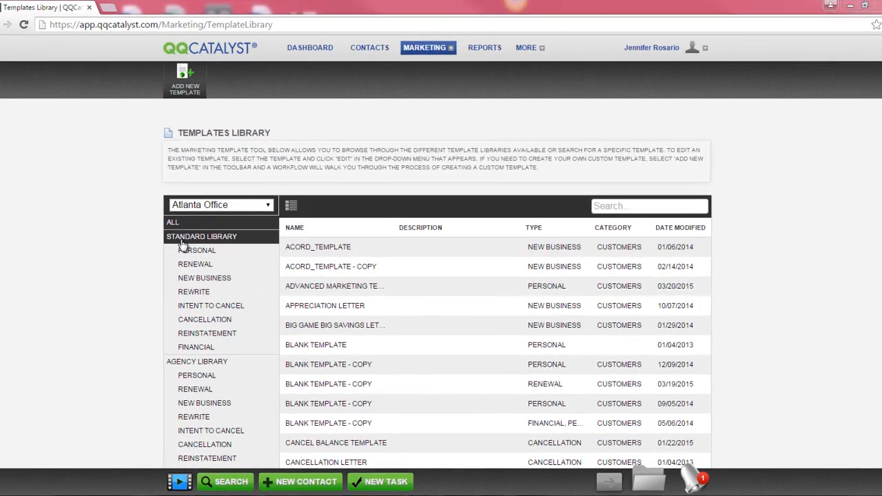
pyautogui.click(196, 347)
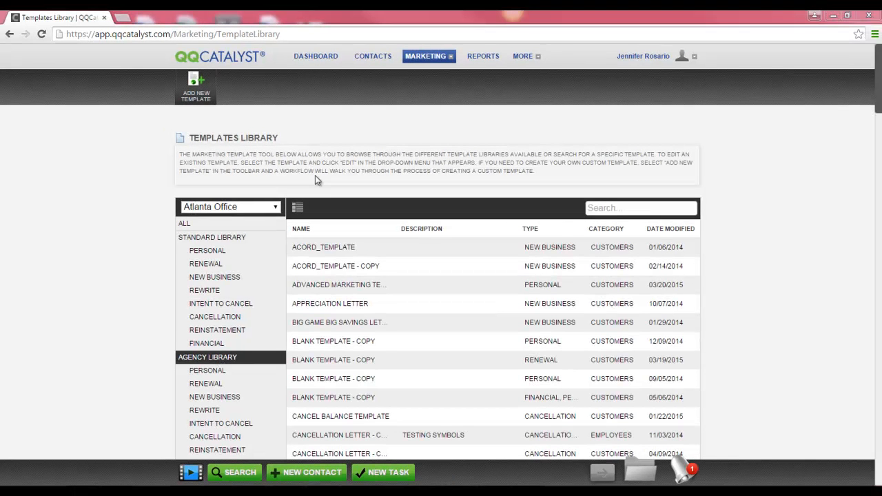
pyautogui.moveTo(232, 116)
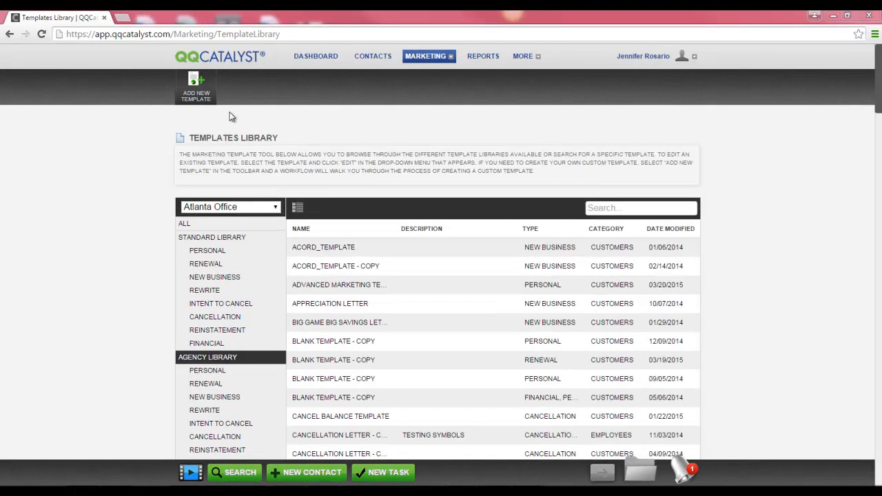
pyautogui.moveTo(102, 77)
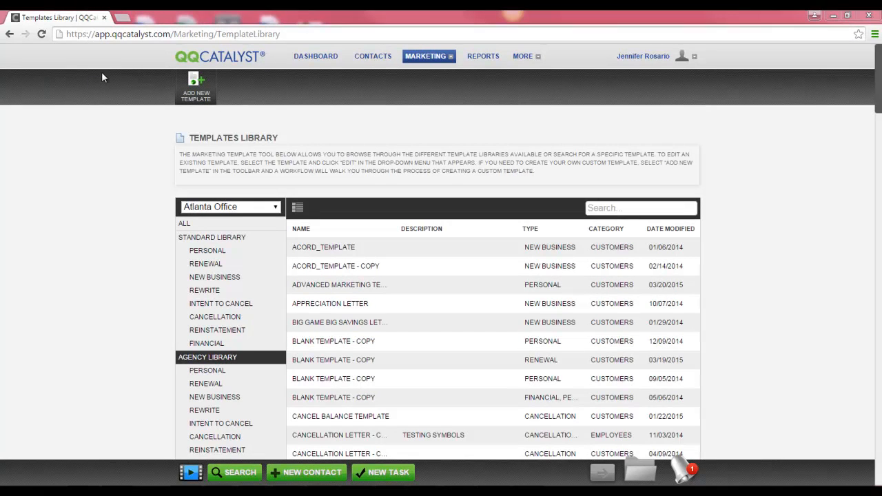
# Start a new template from the Templates Library toolbar.
pyautogui.click(196, 85)
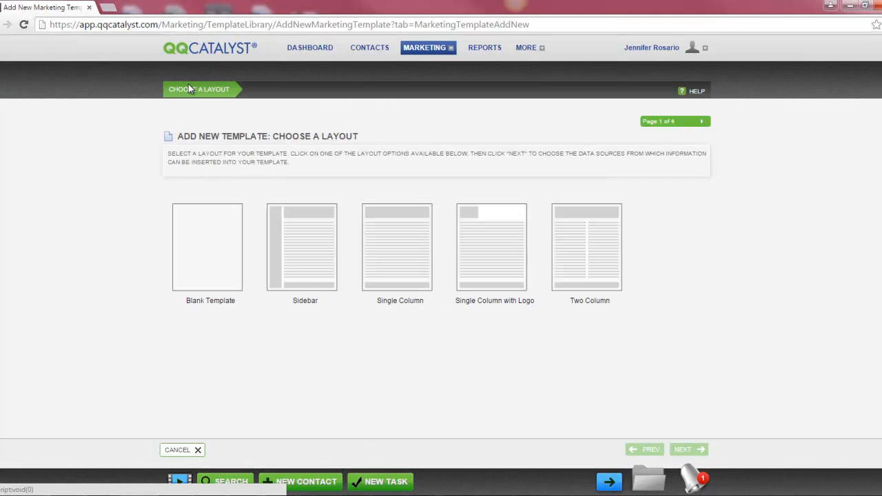
pyautogui.moveTo(207, 209)
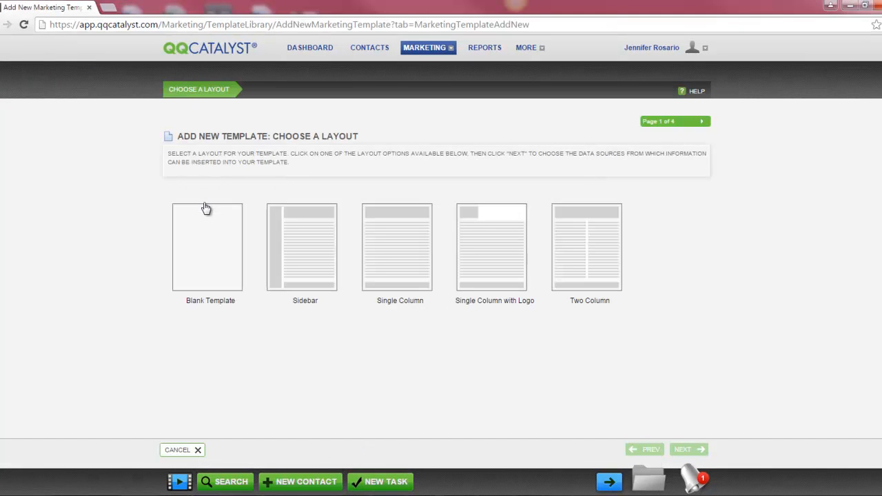
pyautogui.moveTo(210, 227)
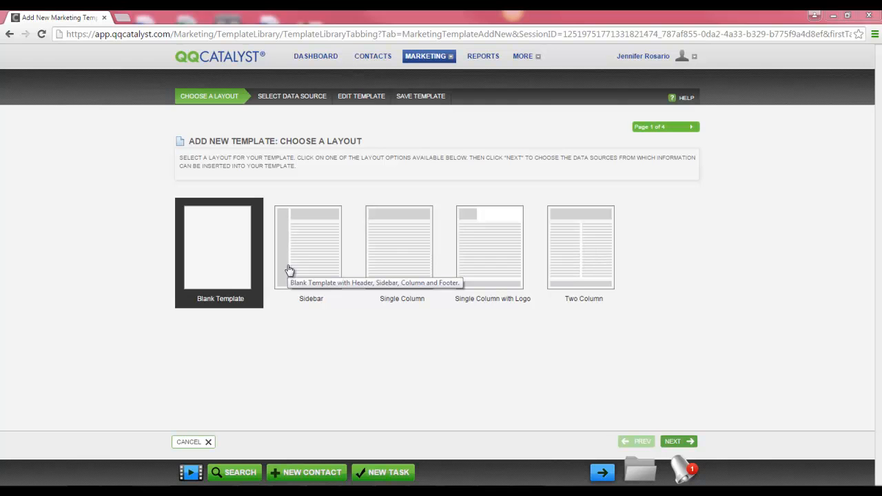
pyautogui.moveTo(271, 232)
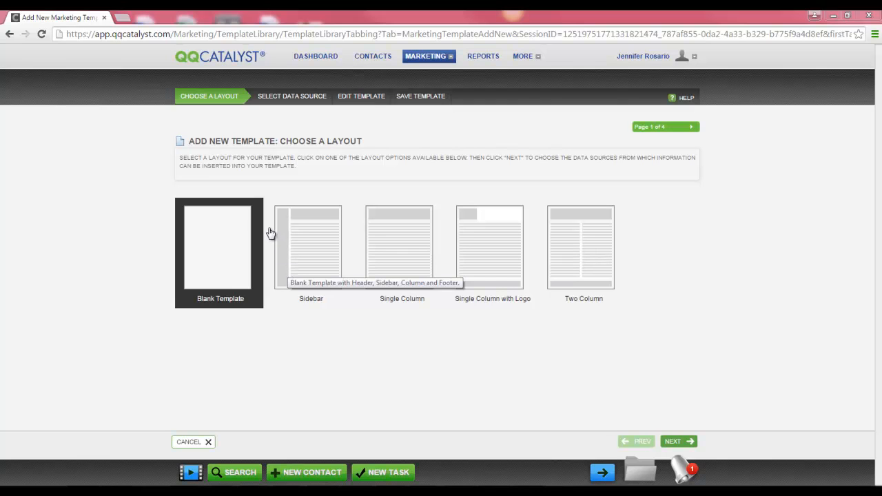
pyautogui.moveTo(386, 107)
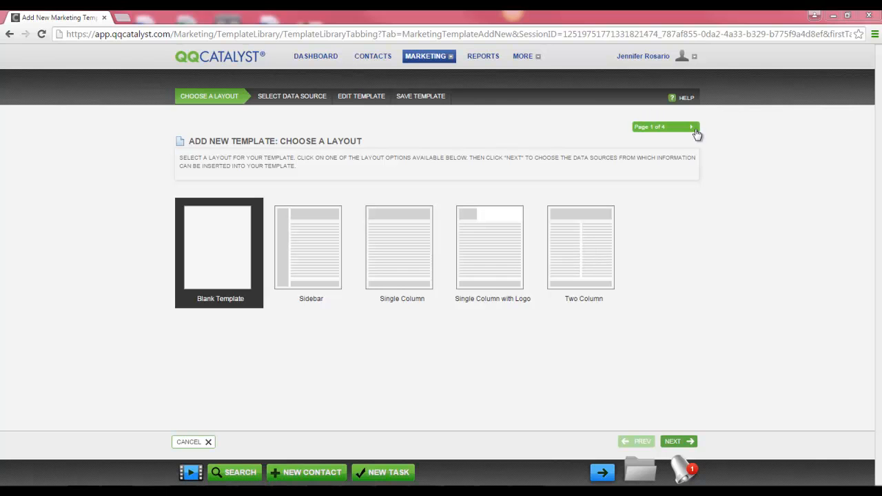
pyautogui.moveTo(668, 400)
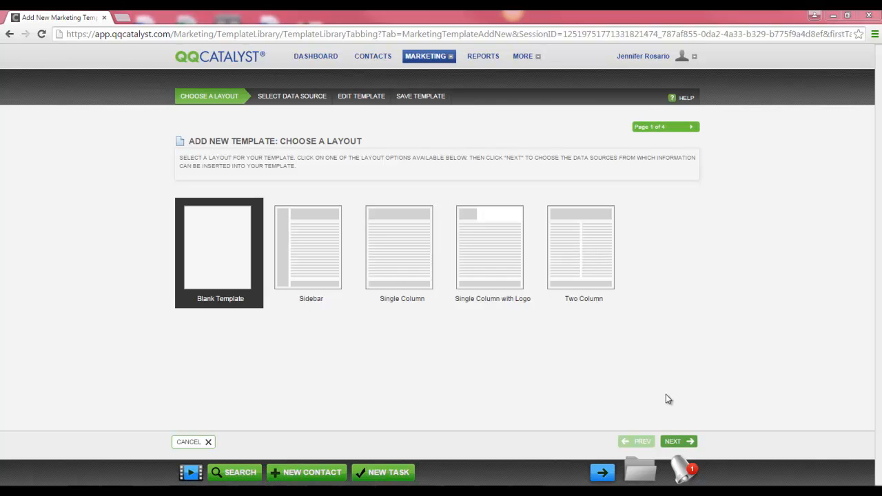
pyautogui.moveTo(679, 441)
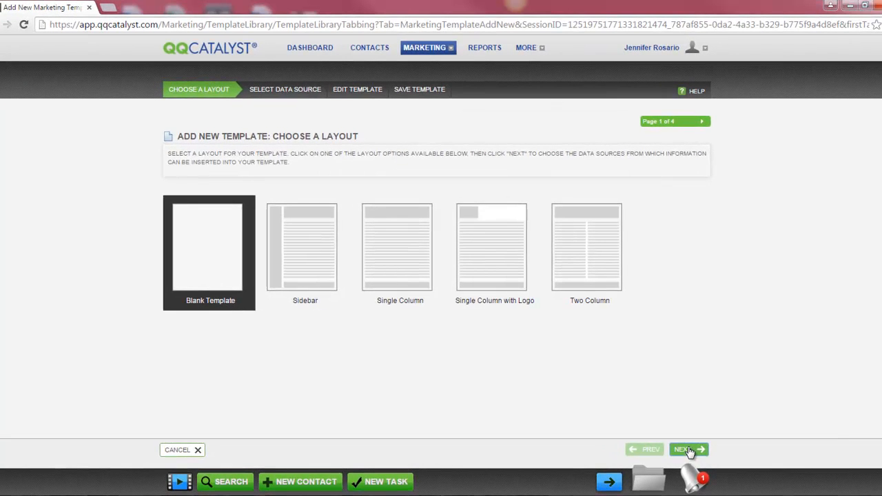
# Advance to data sources, browse Customers and Finance Companies, then return to Customers.
pyautogui.click(687, 449)
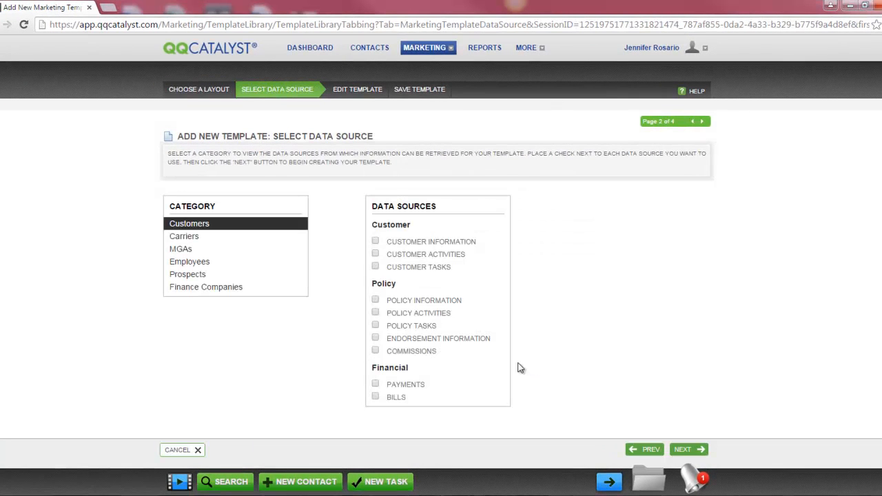
pyautogui.moveTo(282, 231)
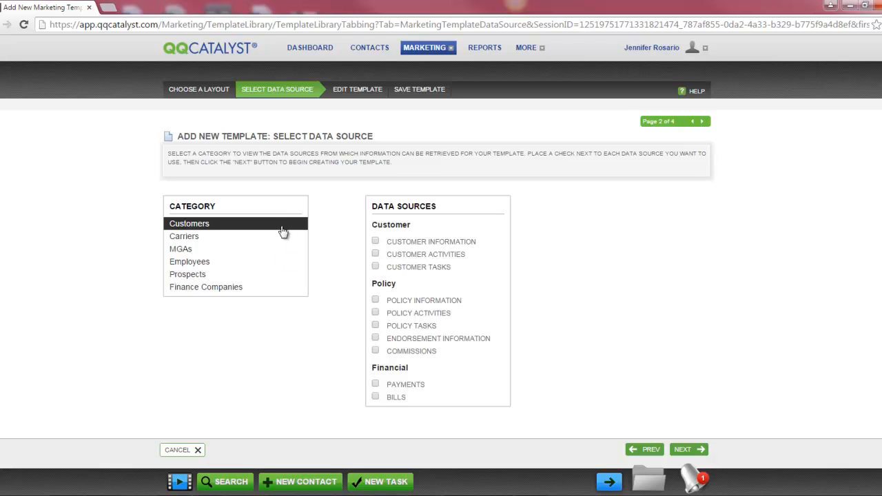
pyautogui.moveTo(328, 200)
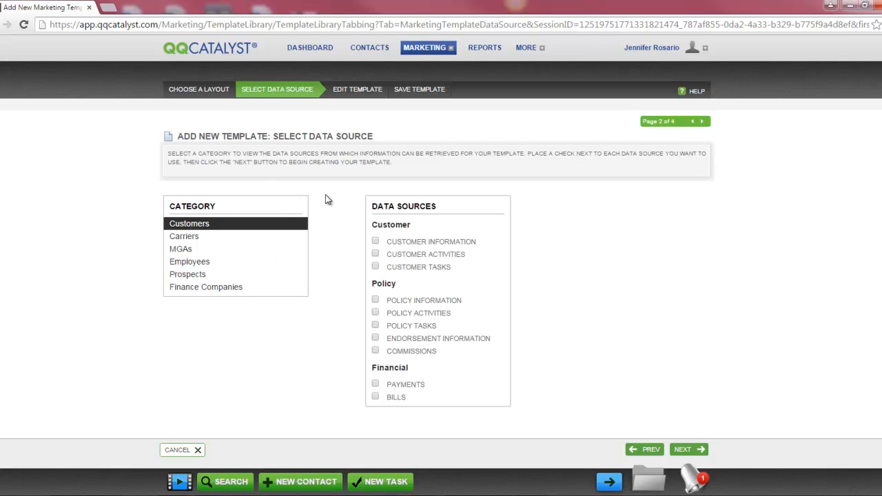
pyautogui.moveTo(489, 260)
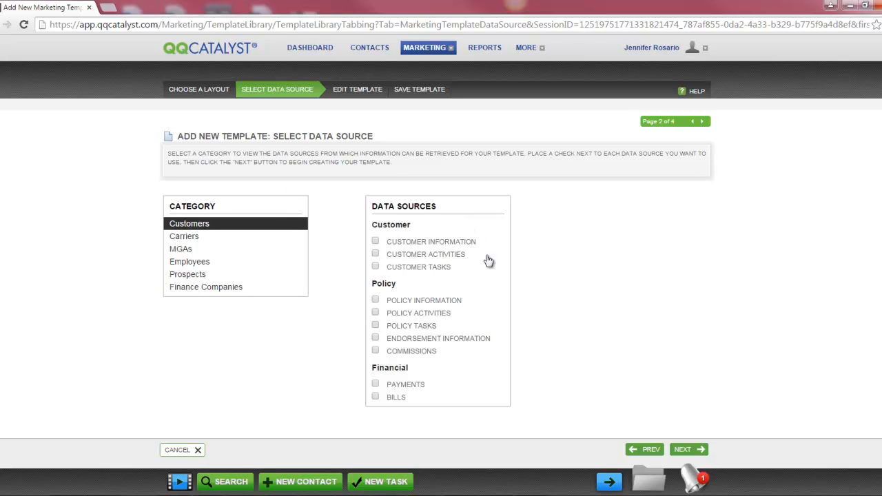
pyautogui.moveTo(492, 262)
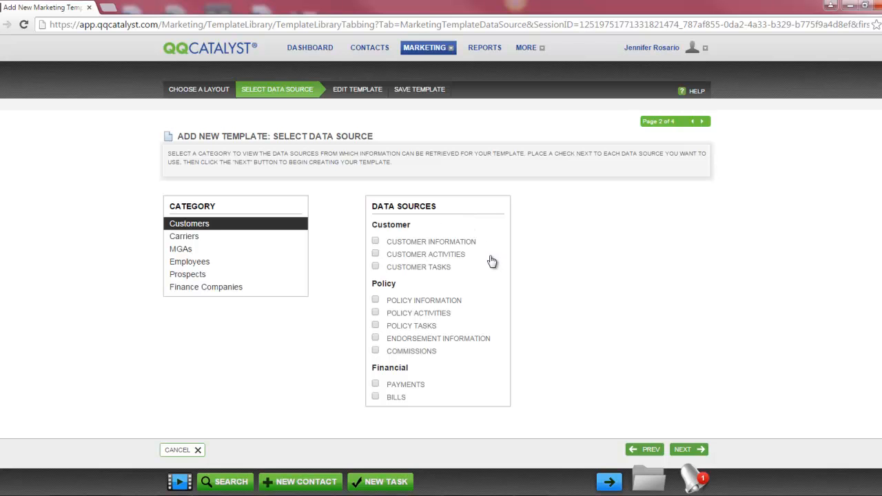
pyautogui.moveTo(278, 273)
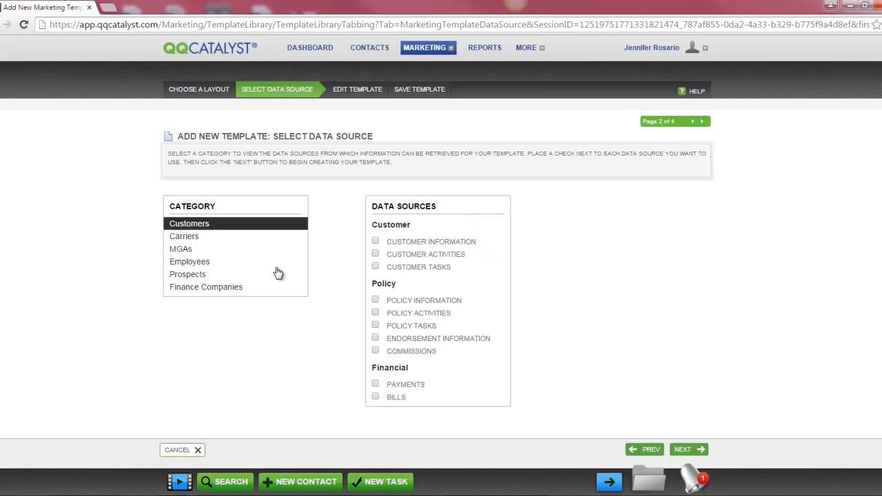
pyautogui.moveTo(427, 288)
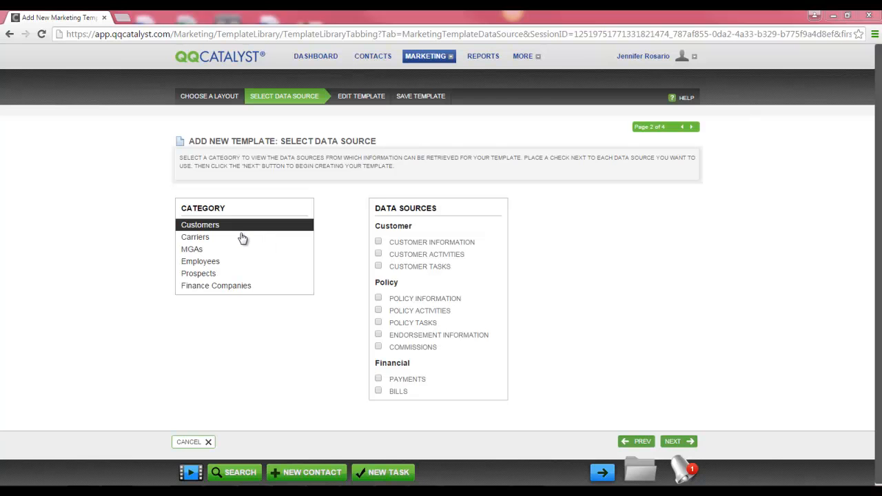
pyautogui.moveTo(233, 245)
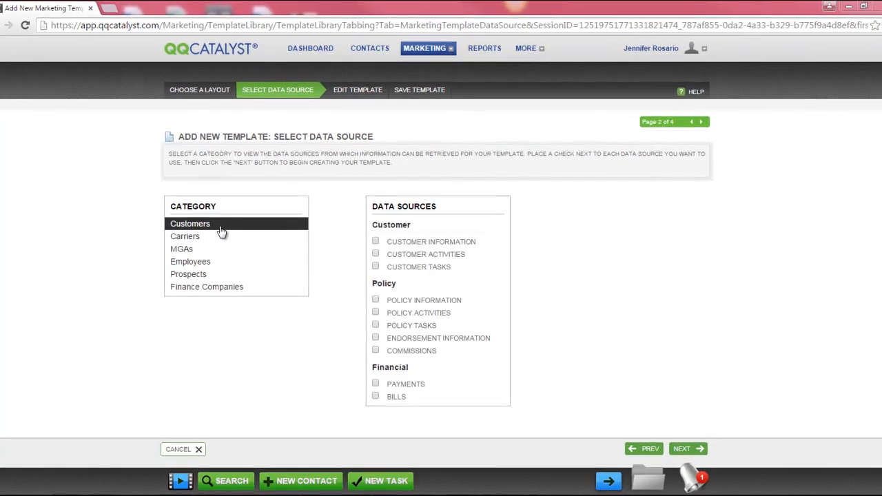
pyautogui.click(181, 249)
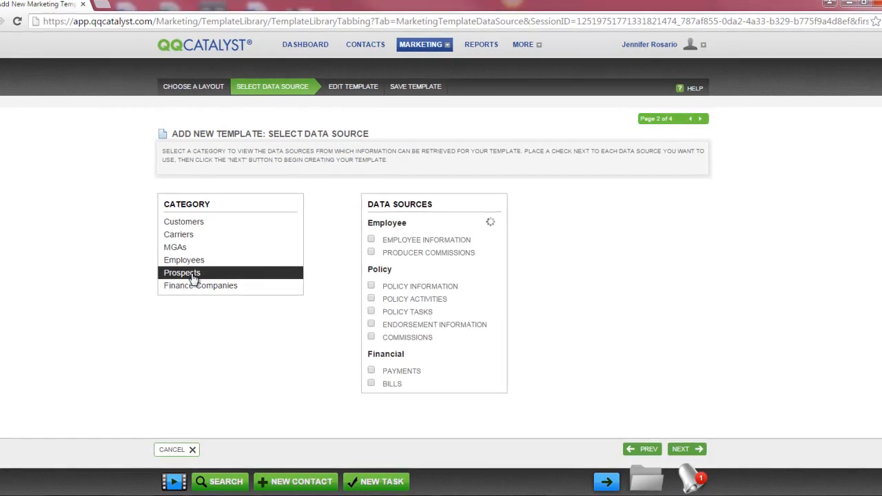
pyautogui.click(200, 286)
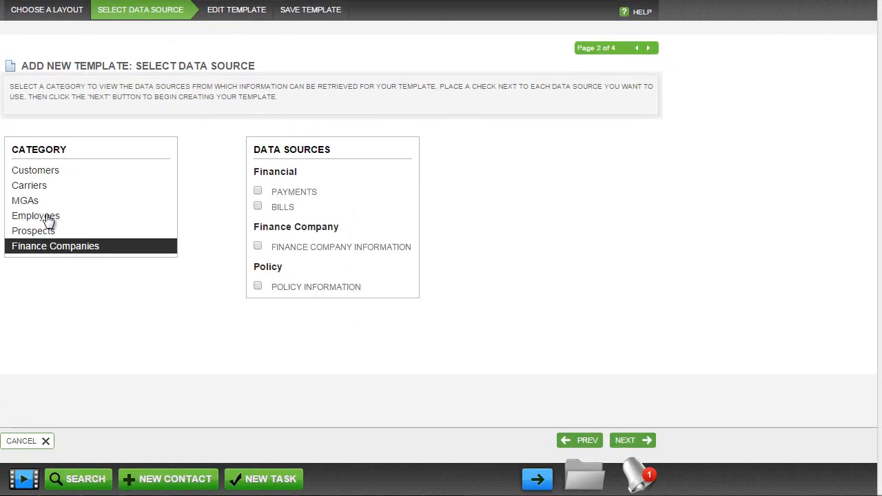
pyautogui.click(35, 170)
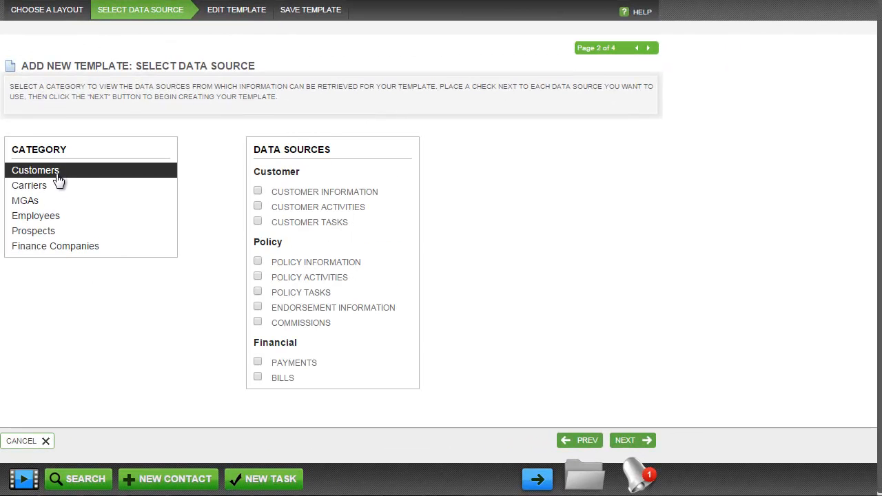
pyautogui.moveTo(328, 156)
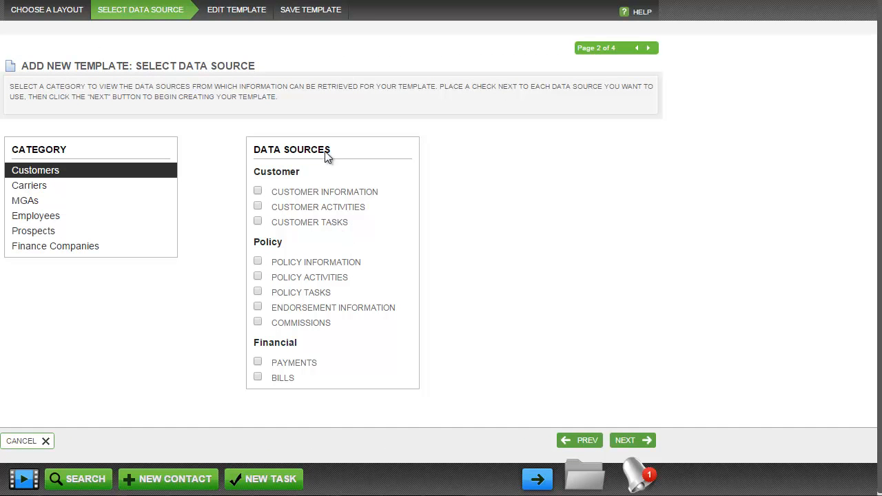
pyautogui.moveTo(316, 344)
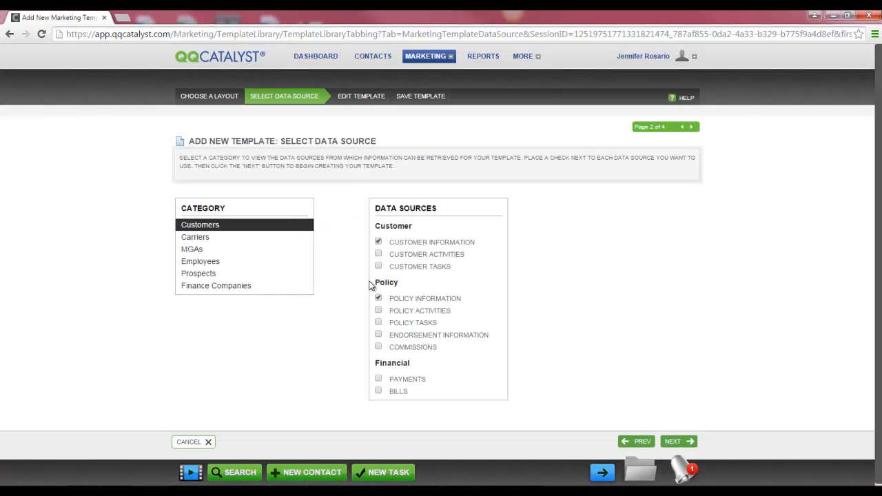
pyautogui.moveTo(663, 355)
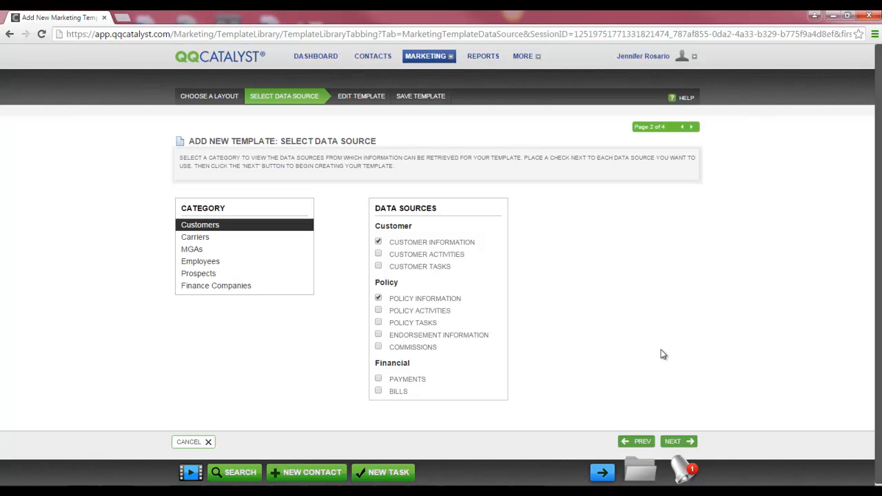
pyautogui.moveTo(695, 472)
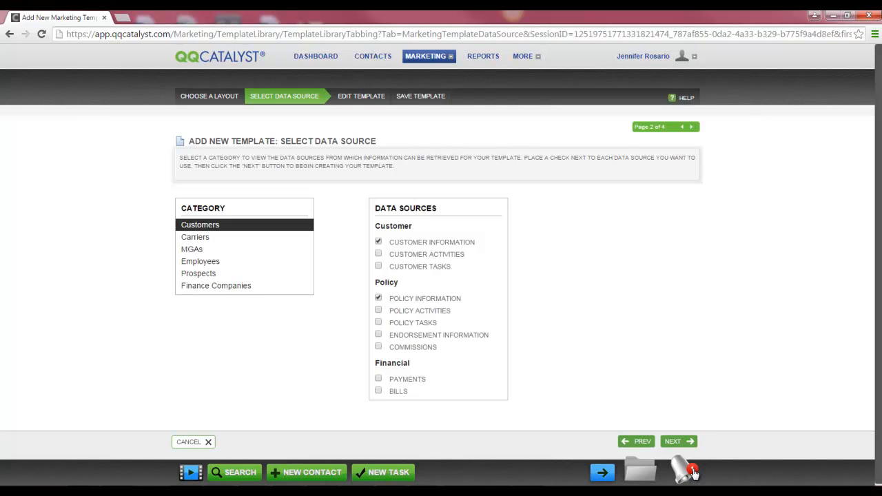
pyautogui.moveTo(689, 448)
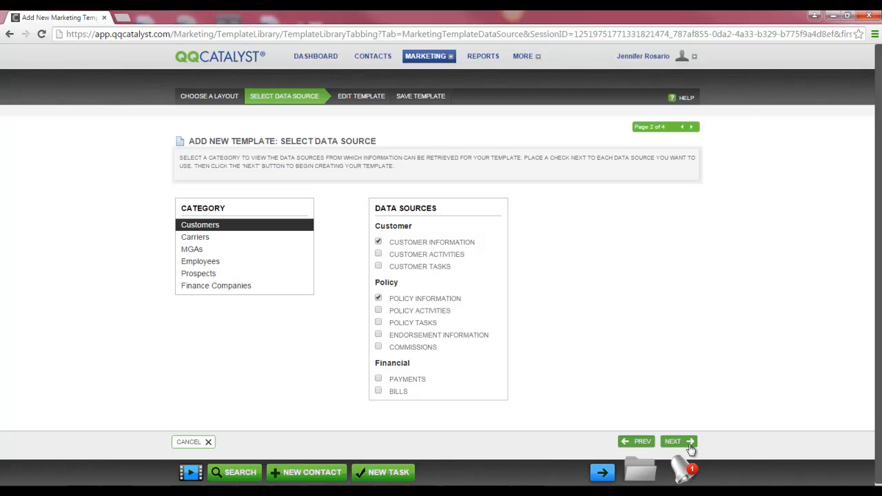
# Continue to the Edit Template step with an empty letter editor.
pyautogui.click(675, 441)
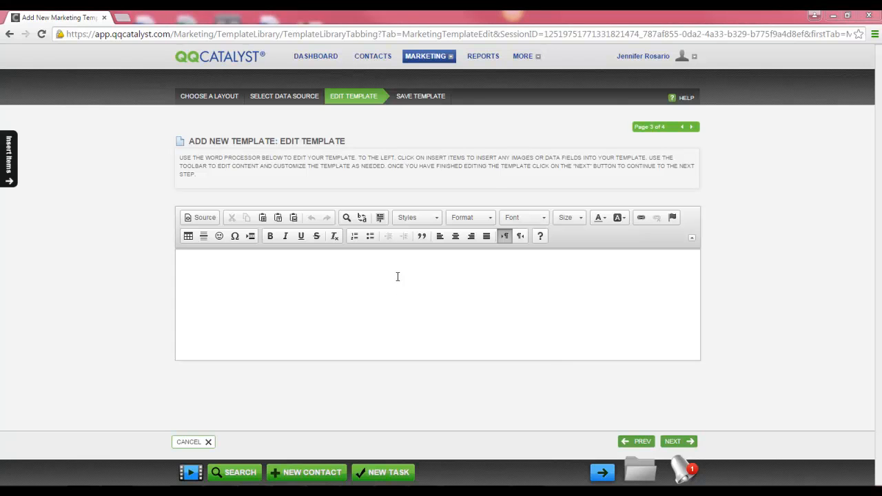
pyautogui.moveTo(379, 236)
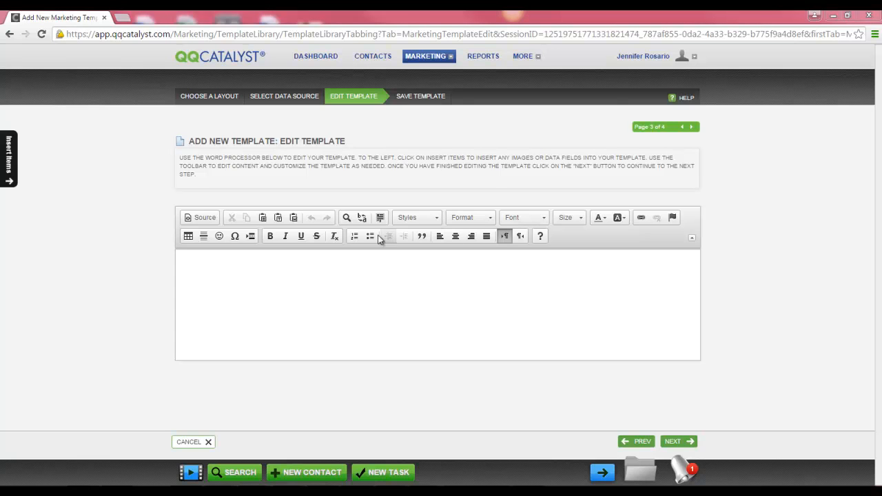
pyautogui.moveTo(355, 236)
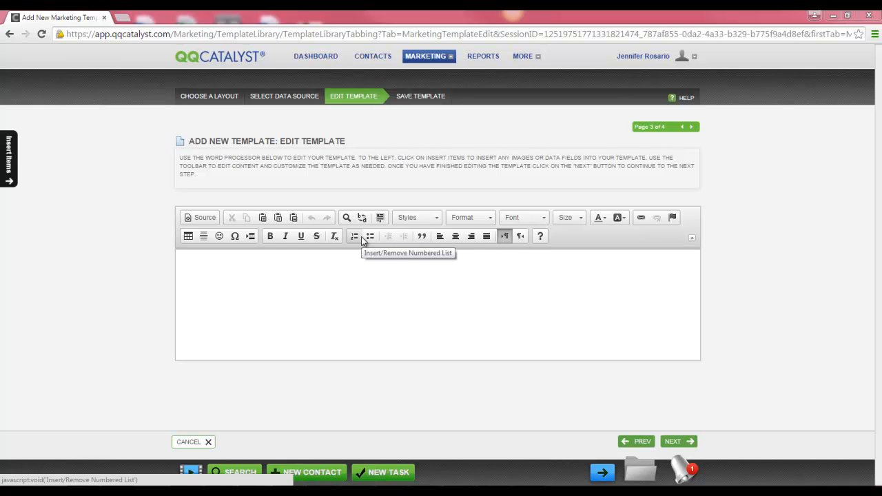
pyautogui.moveTo(505, 332)
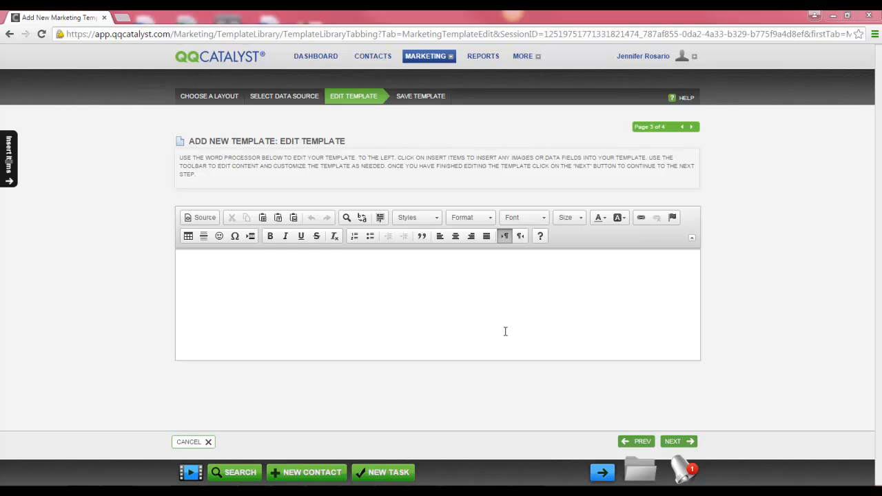
pyautogui.moveTo(191, 193)
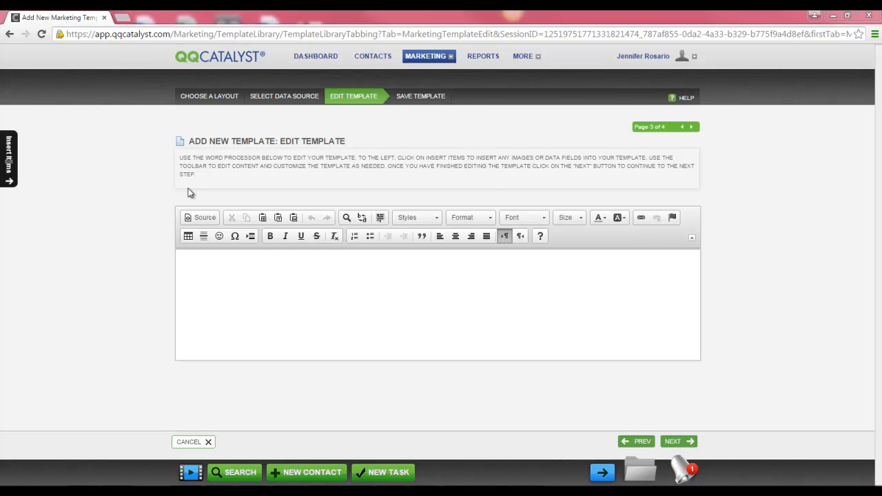
pyautogui.moveTo(141, 188)
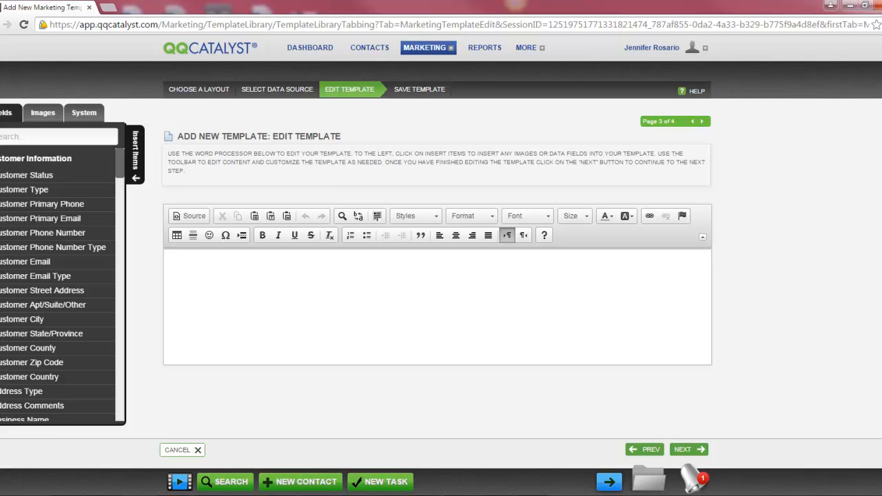
pyautogui.moveTo(6, 118)
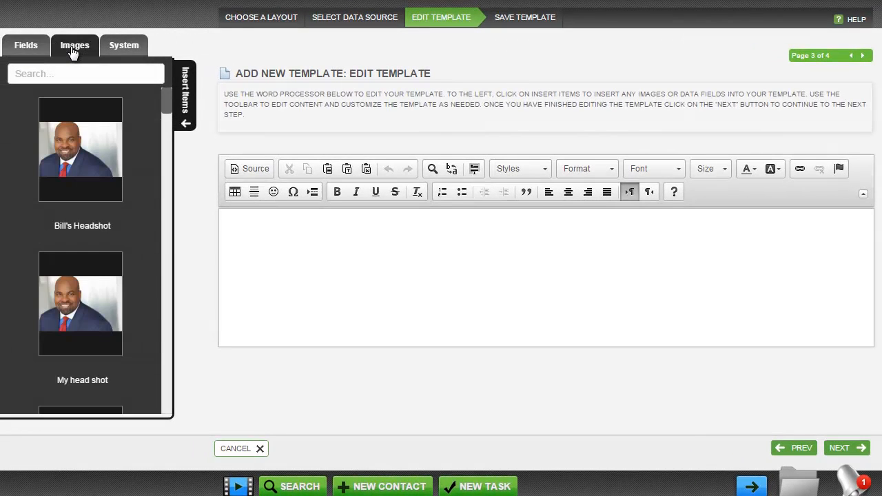
# Preview the Images insert tab, type 'Dear' and filter the fields to name.
pyautogui.click(124, 45)
pyautogui.write('Dear')
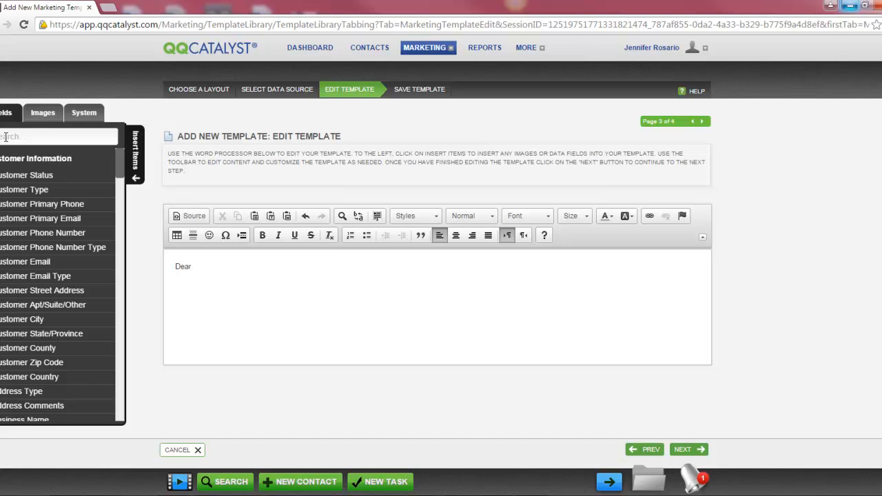
pyautogui.write('T')
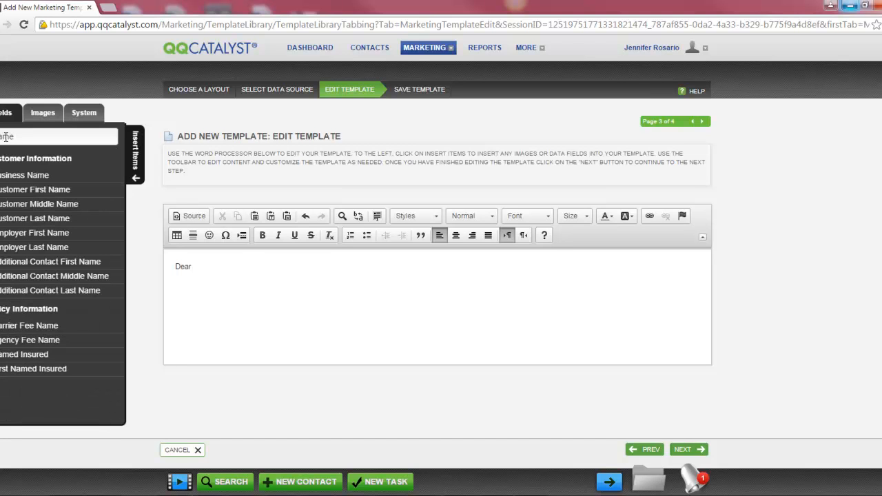
pyautogui.write('el')
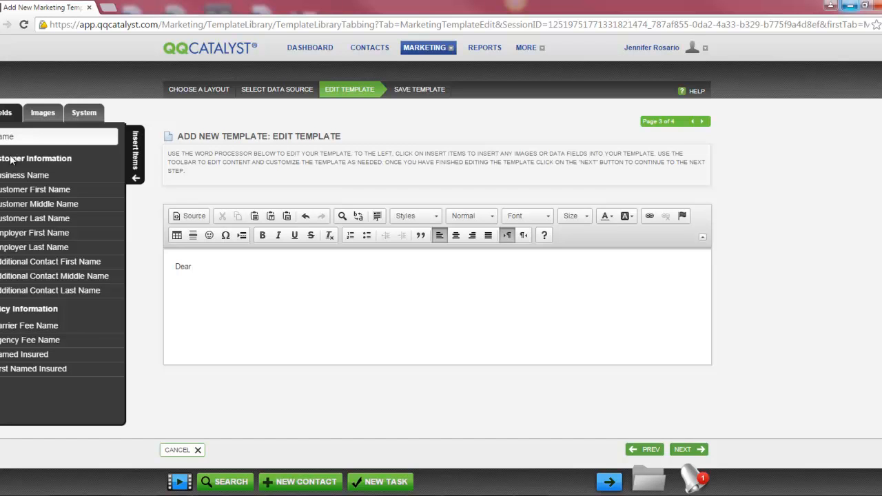
pyautogui.moveTo(34, 189)
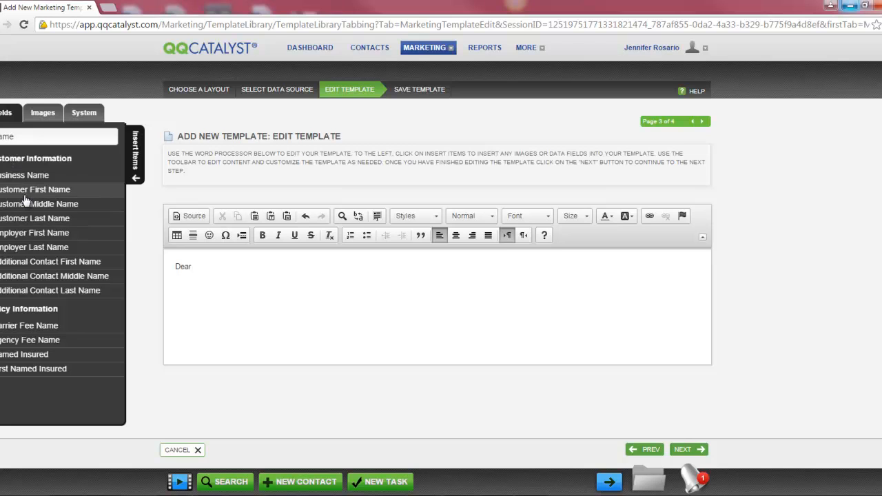
# Insert the Customer First Name and Customer Last Name fields after 'Dear'.
pyautogui.click(34, 190)
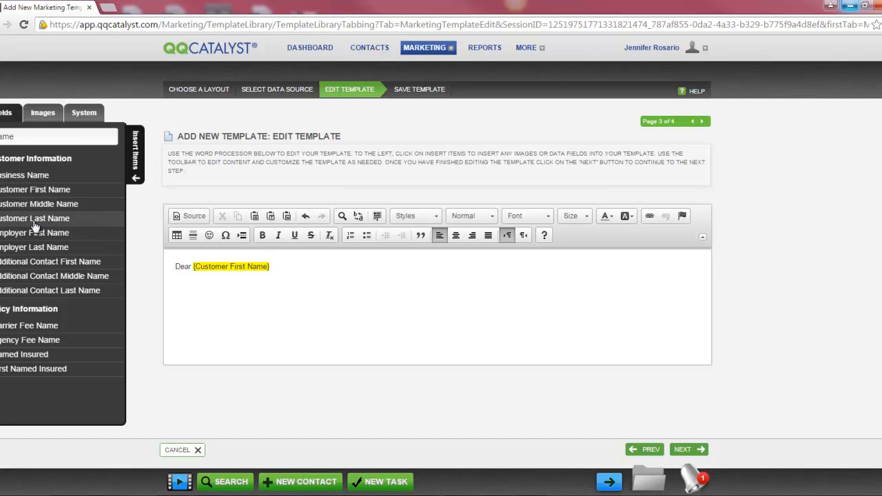
pyautogui.click(34, 218)
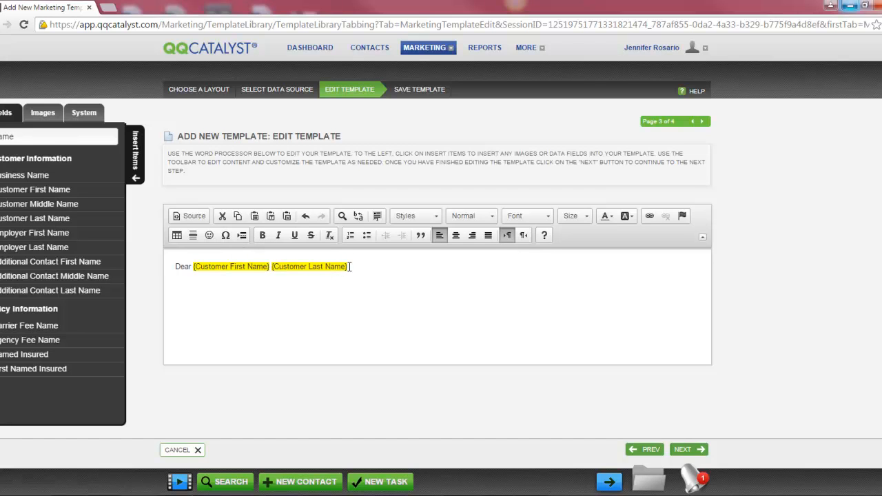
pyautogui.click(59, 117)
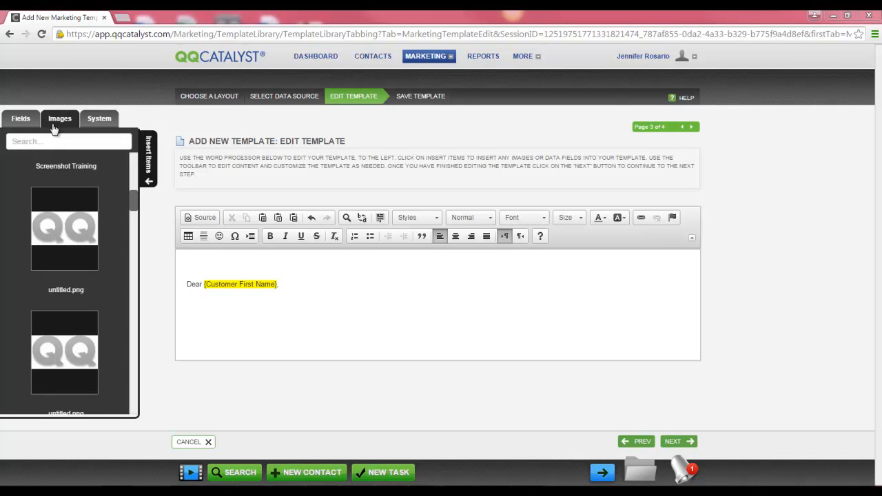
pyautogui.moveTo(64, 228)
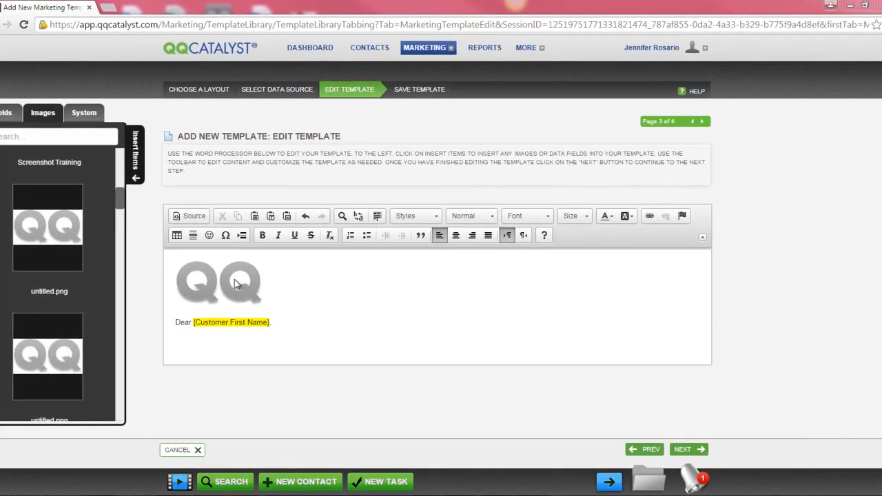
# Set the QQ logo width to 200 in Image Properties and confirm.
pyautogui.doubleClick(200, 283)
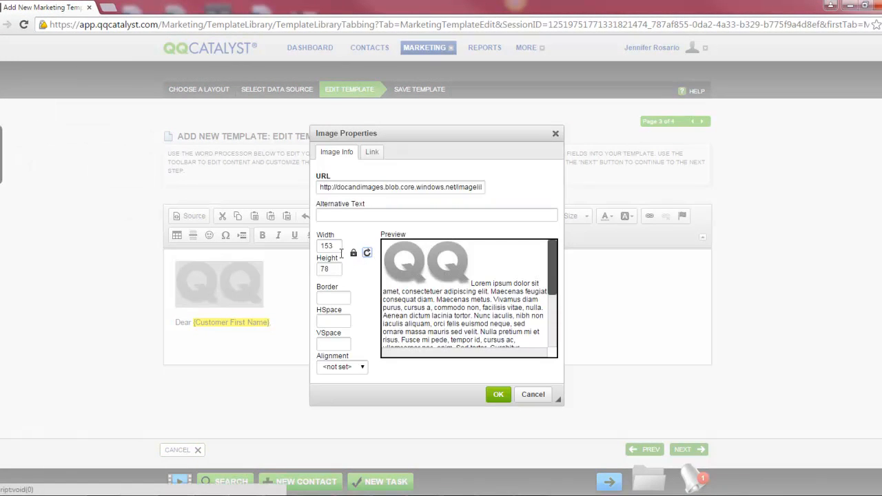
pyautogui.click(329, 246)
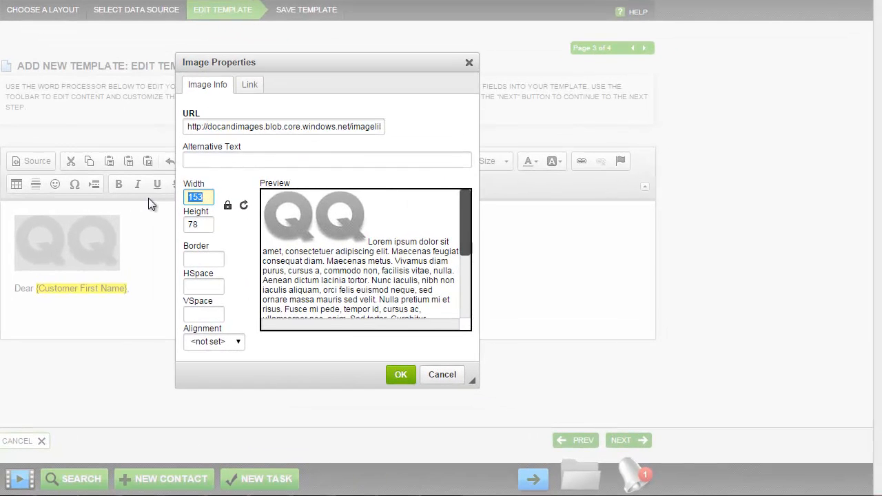
pyautogui.write('200')
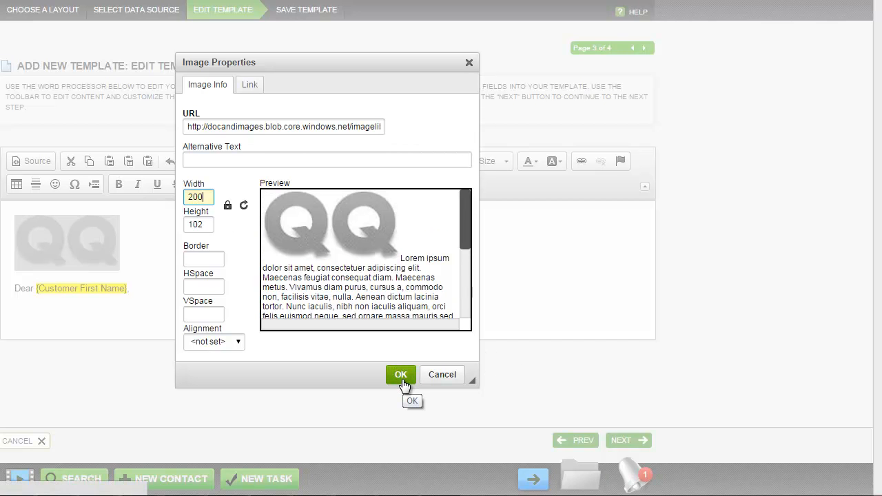
pyautogui.click(401, 374)
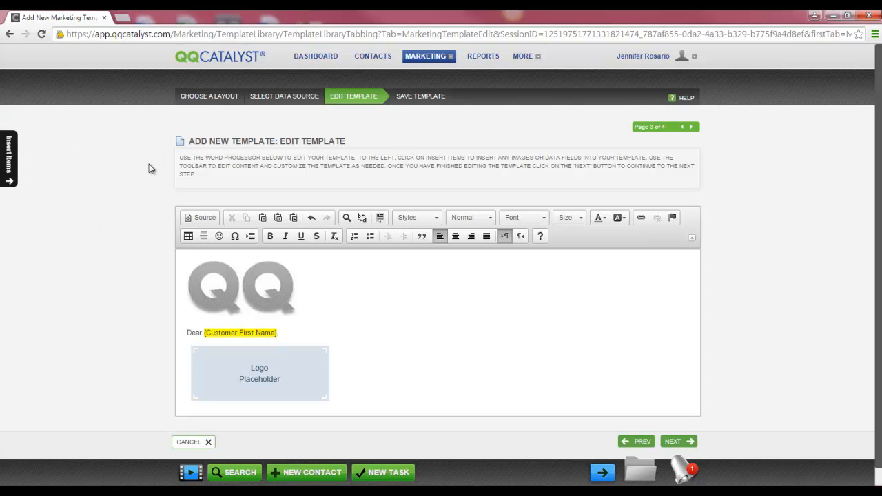
pyautogui.moveTo(403, 356)
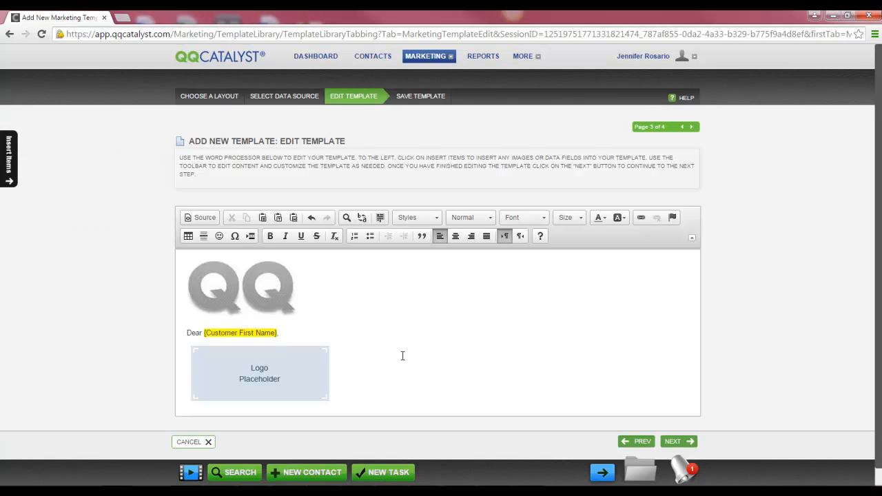
pyautogui.moveTo(676, 442)
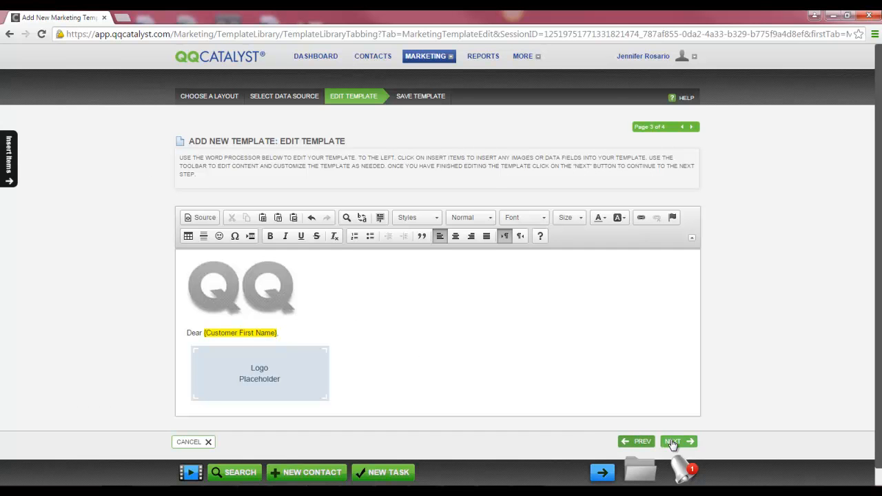
# Name it 'Intermediate Marketing Template', tick New Business and Atlanta Office, and save.
pyautogui.click(673, 442)
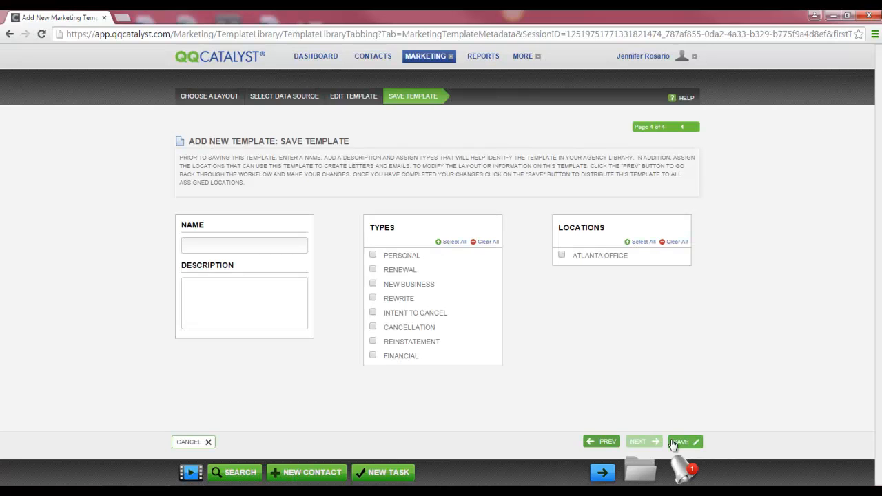
pyautogui.write('Intermediate Marketing Template')
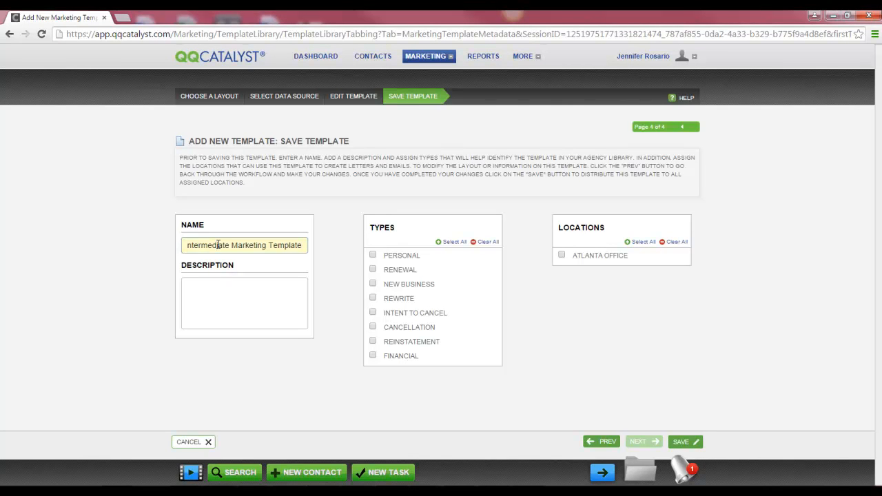
pyautogui.click(244, 303)
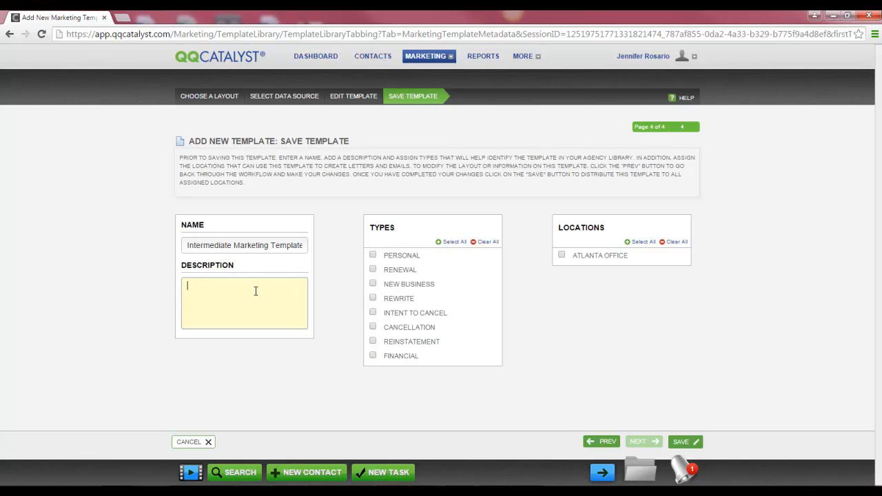
pyautogui.moveTo(244, 289)
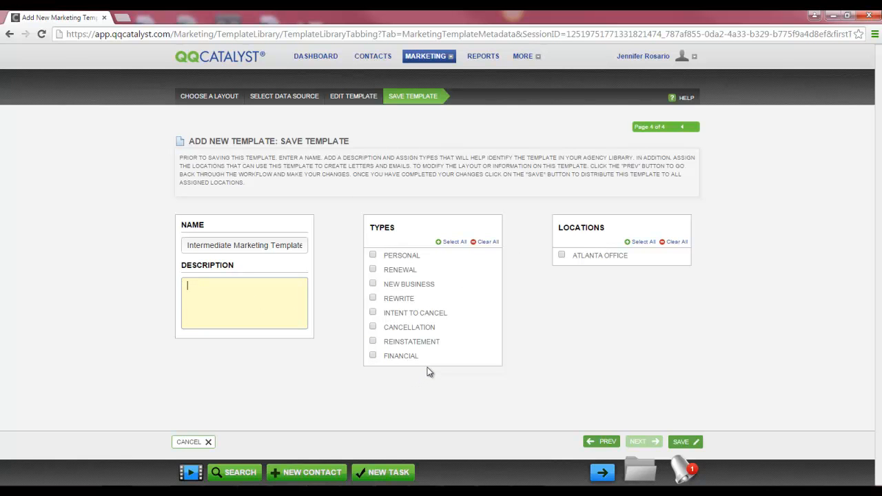
pyautogui.scroll(-3)
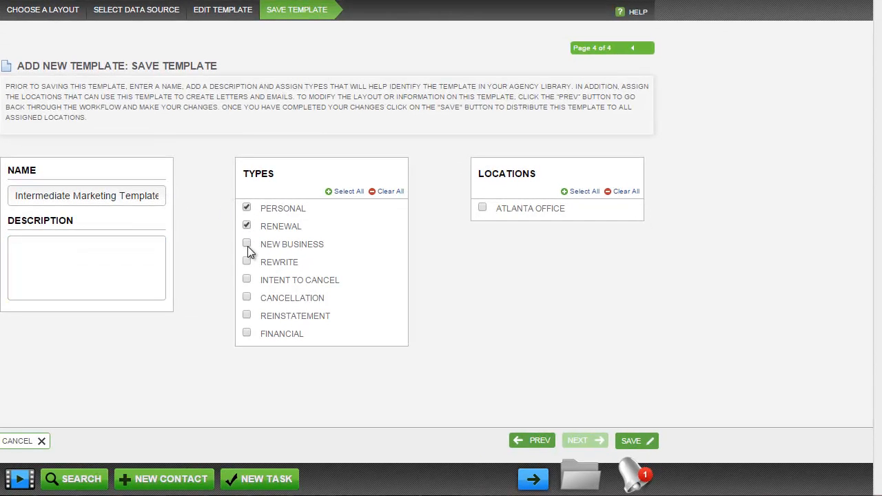
pyautogui.click(246, 244)
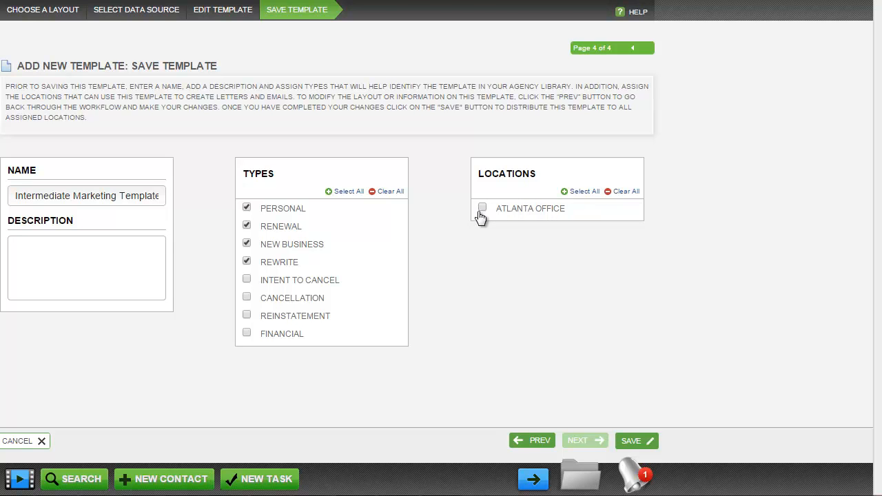
pyautogui.click(482, 208)
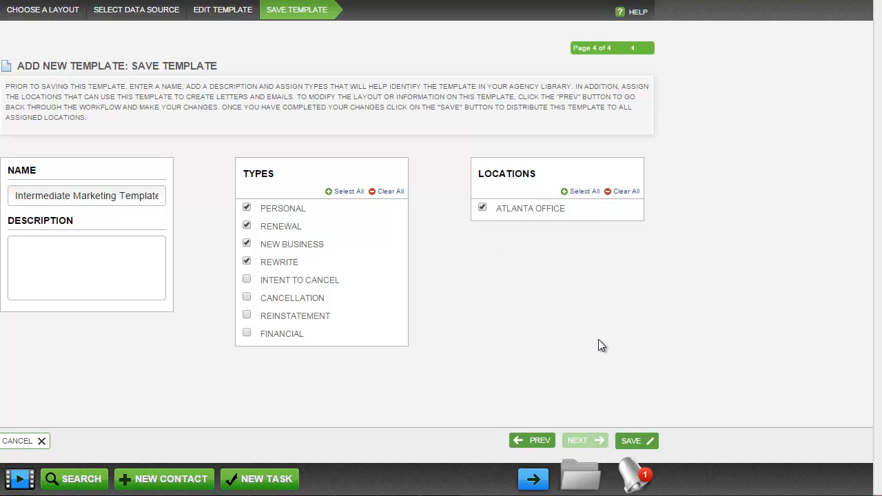
pyautogui.moveTo(628, 474)
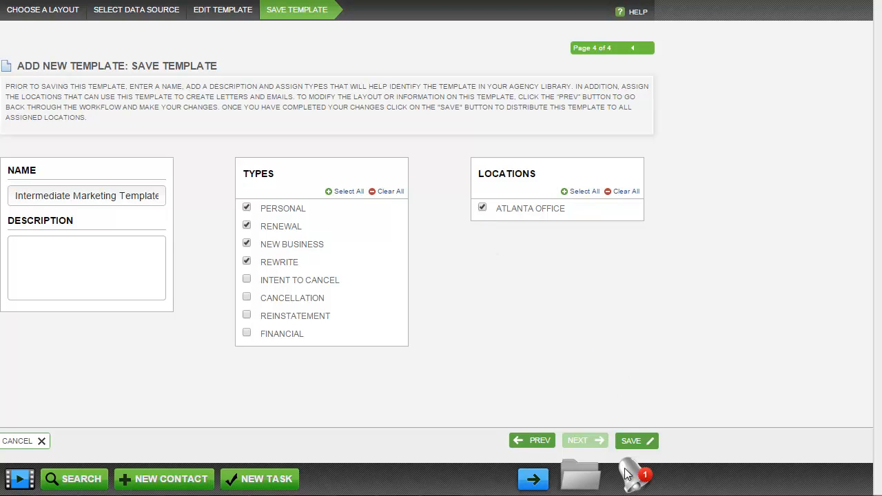
pyautogui.moveTo(648, 455)
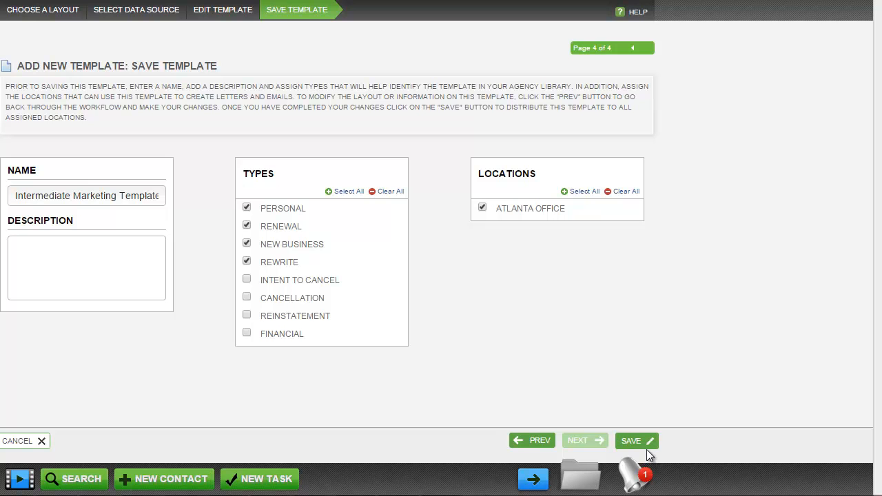
pyautogui.click(630, 441)
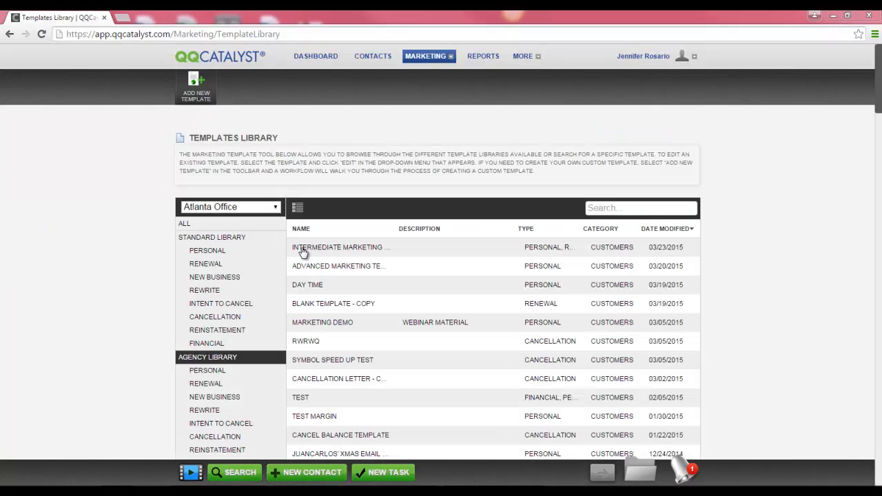
pyautogui.moveTo(304, 251)
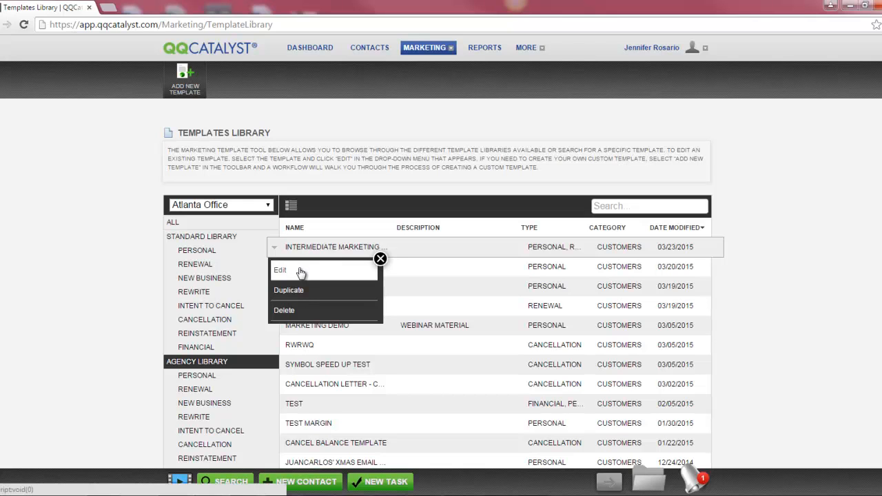
pyautogui.moveTo(308, 291)
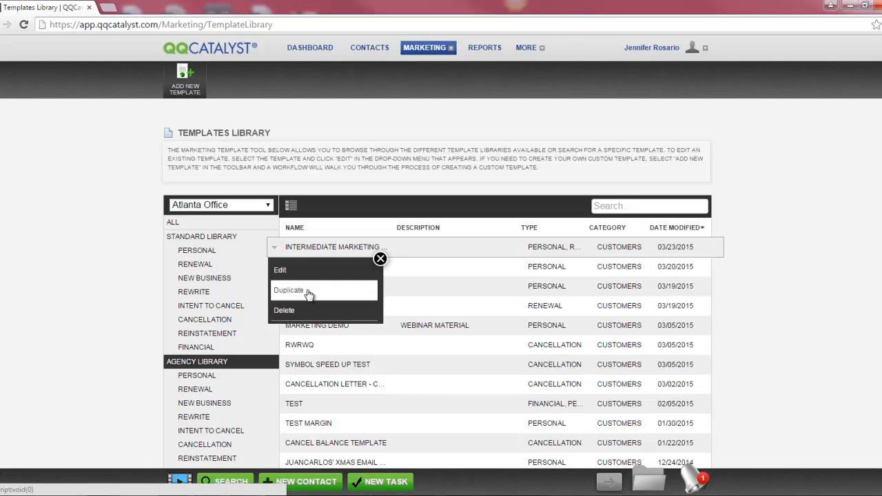
# Choose Delete on the Intermediate Marketing Template row to raise the warning.
pyautogui.scroll(-3)
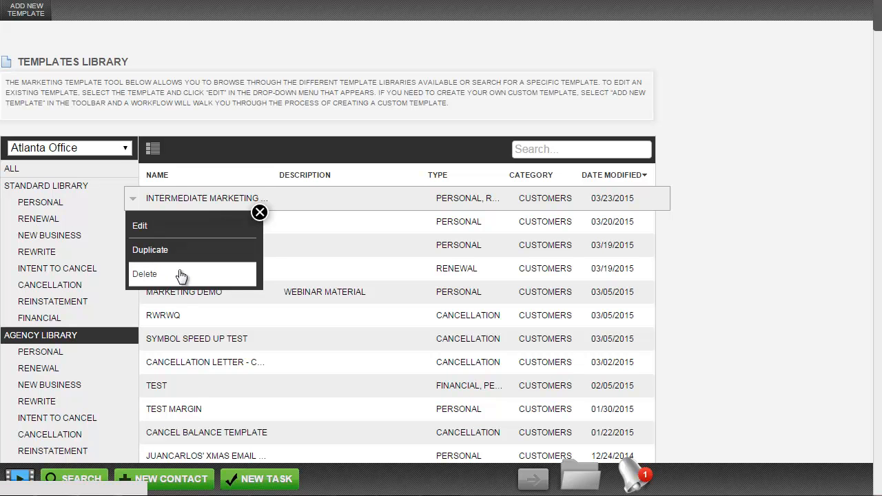
pyautogui.click(145, 274)
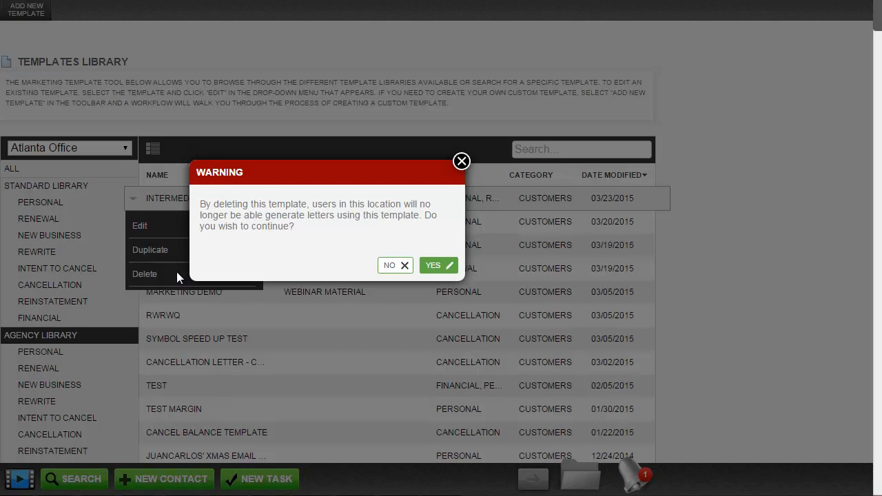
pyautogui.moveTo(359, 254)
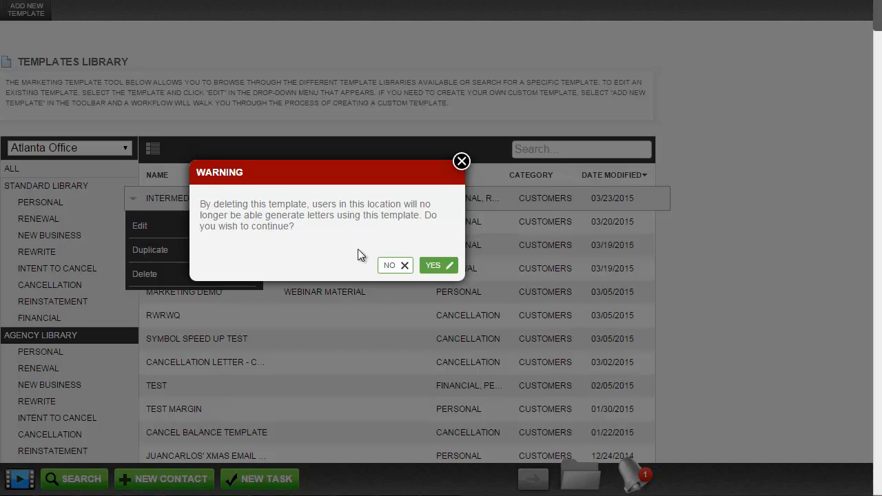